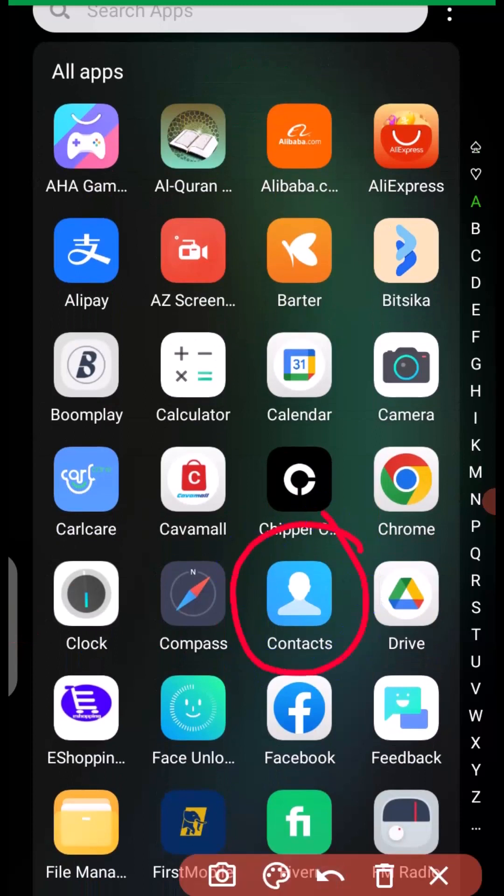
# - Launch Contacts from the app drawer and reveal its side menu of accounts and settings
pyautogui.click(299, 594)
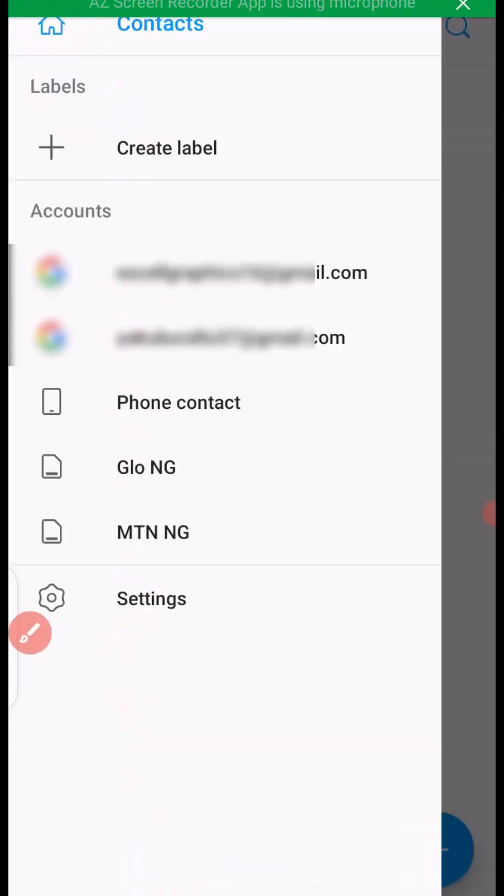
pyautogui.click(31, 633)
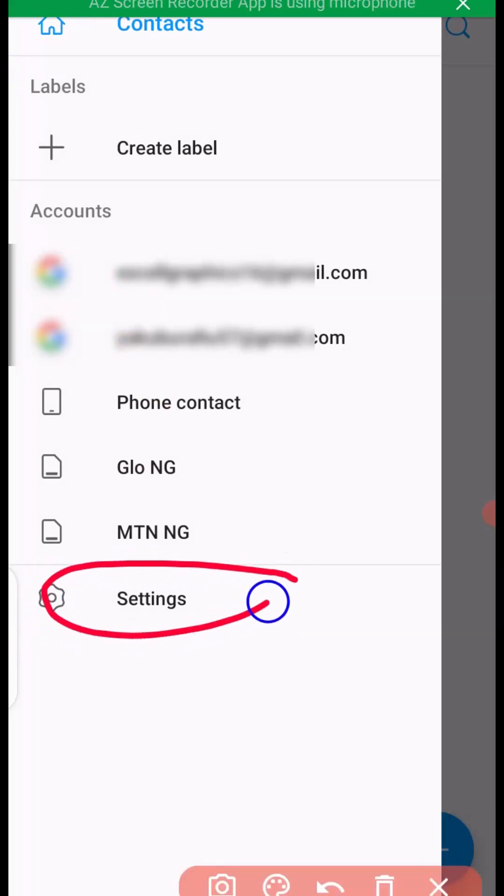
# - Go into Contacts Settings and choose Import to list the available contact sources
pyautogui.click(151, 599)
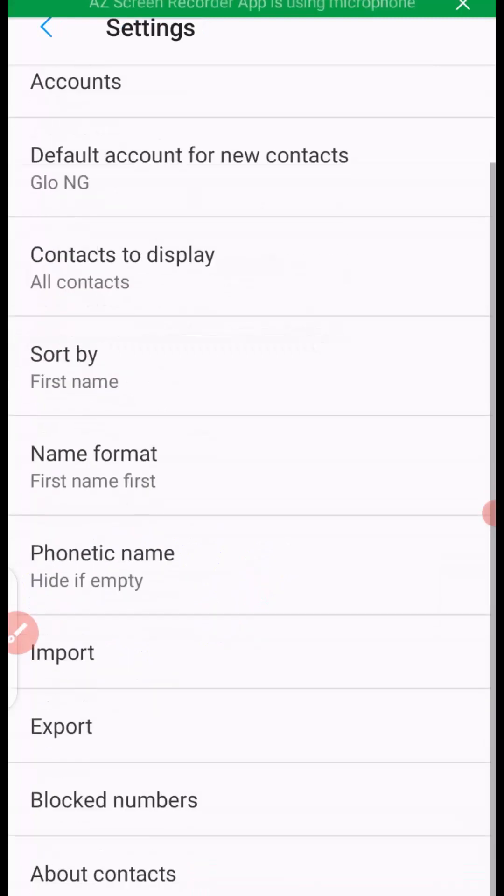
pyautogui.click(23, 635)
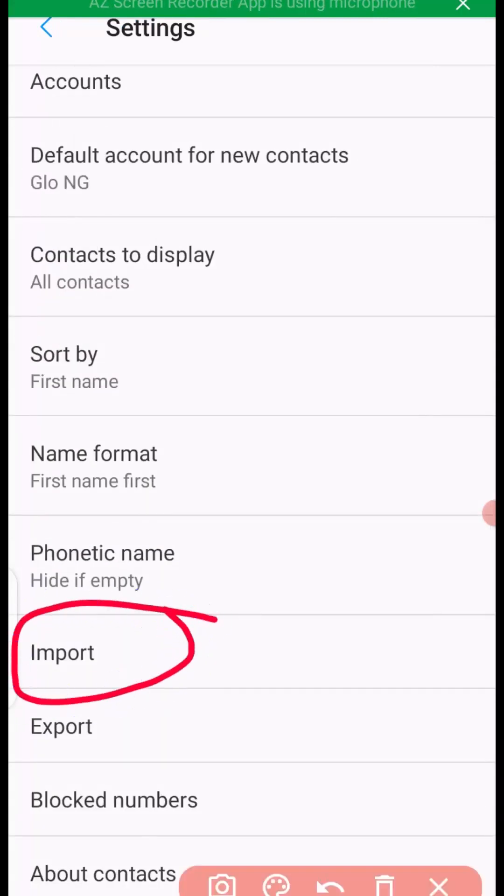
pyautogui.click(62, 651)
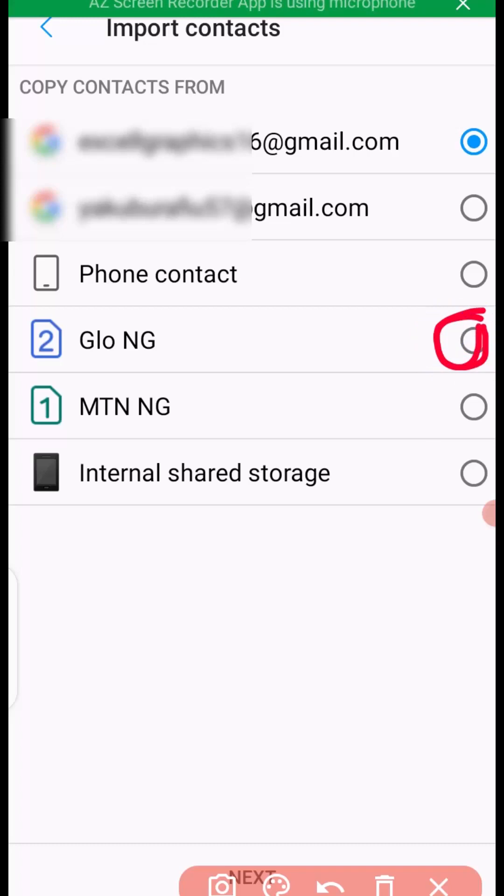
# - Choose the Glo NG SIM as source and keep Phone contact as the destination
pyautogui.click(473, 339)
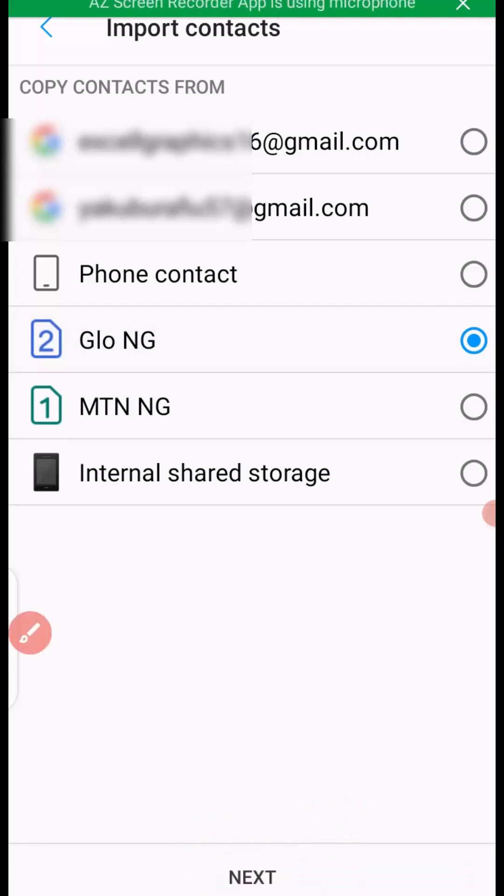
pyautogui.click(251, 877)
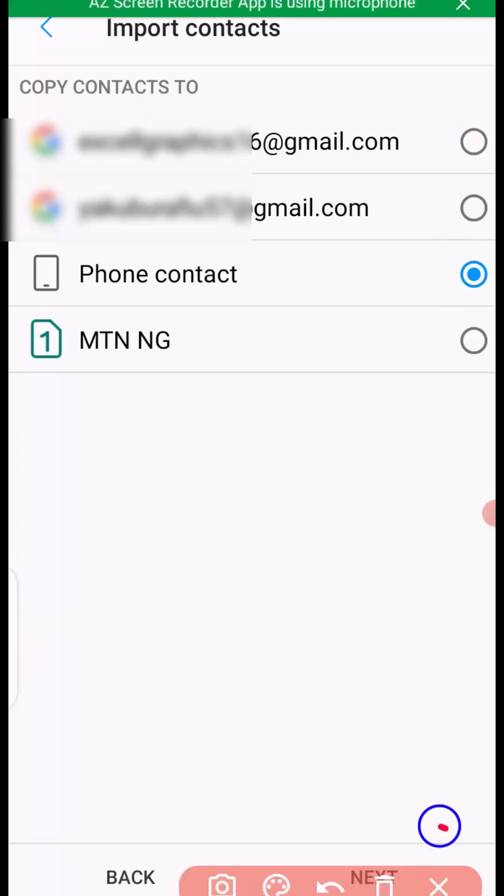
pyautogui.click(368, 877)
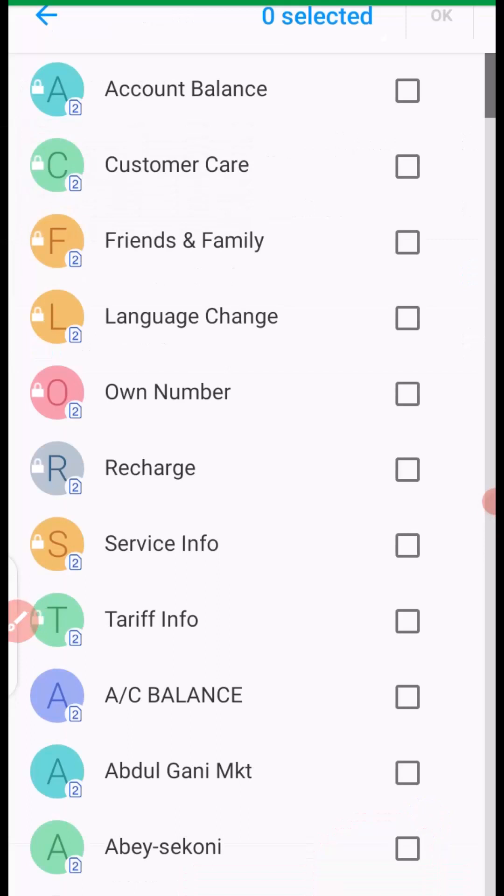
pyautogui.scroll(-3)
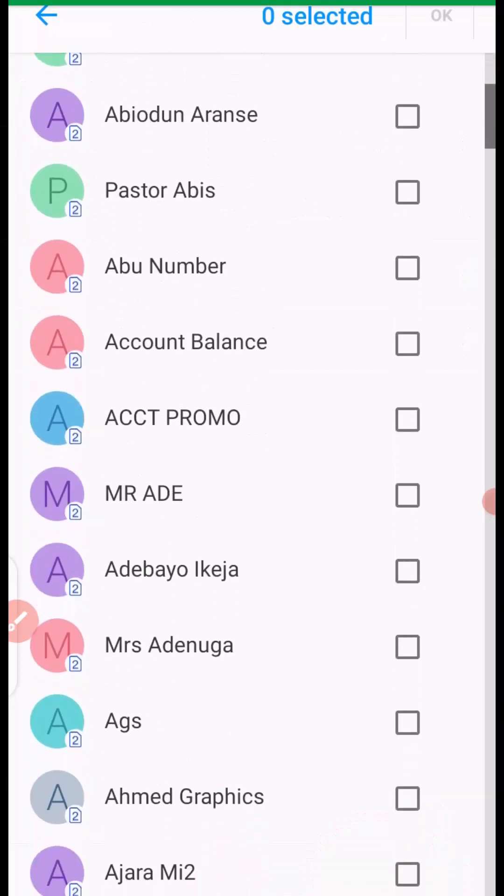
pyautogui.click(407, 116)
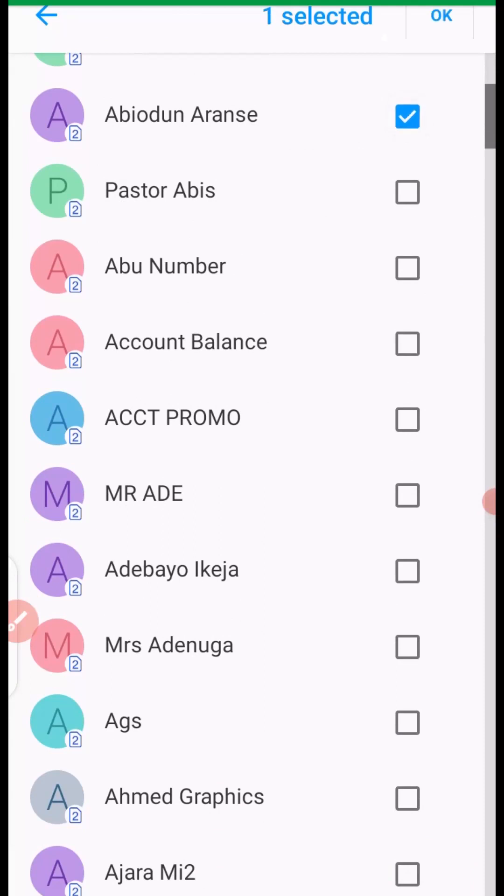
pyautogui.click(407, 343)
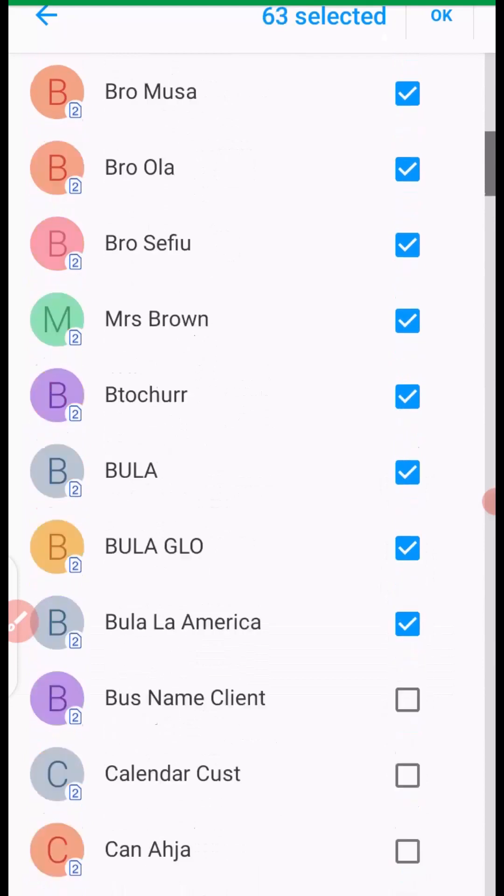
pyautogui.scroll(-3)
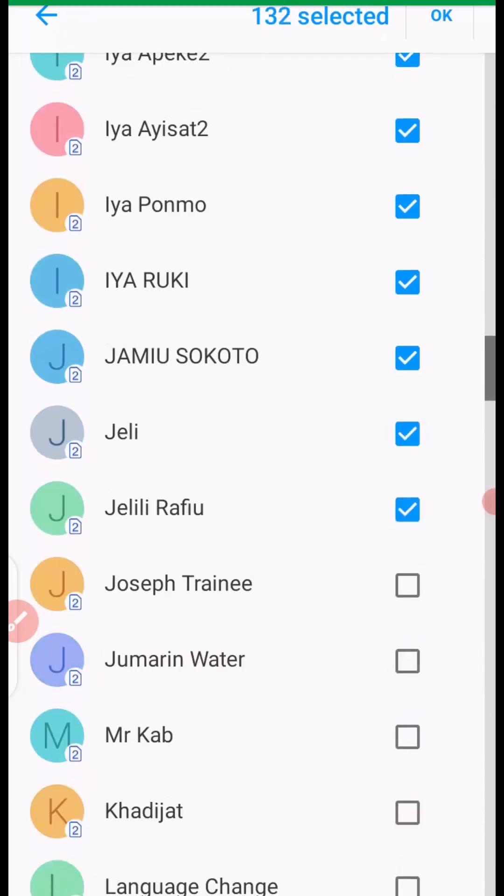
# - Finish selecting 258 SIM contacts and confirm OK to import them into phone storage
pyautogui.scroll(-3)
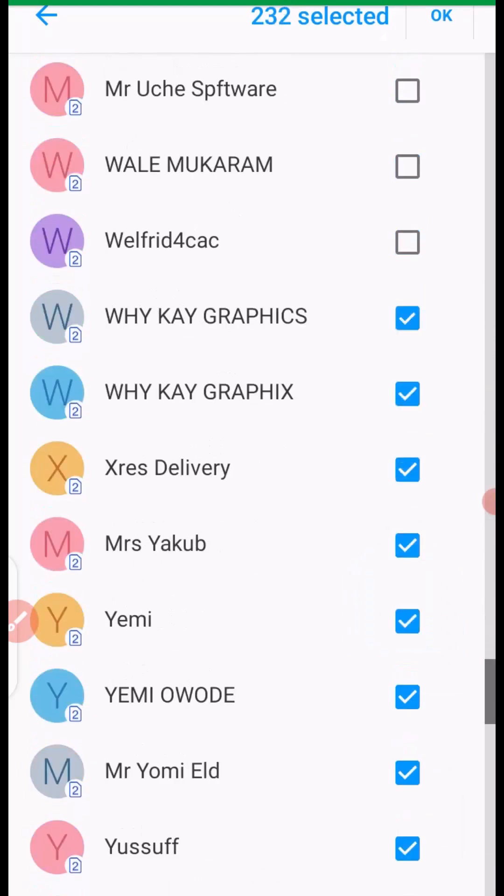
pyautogui.scroll(3)
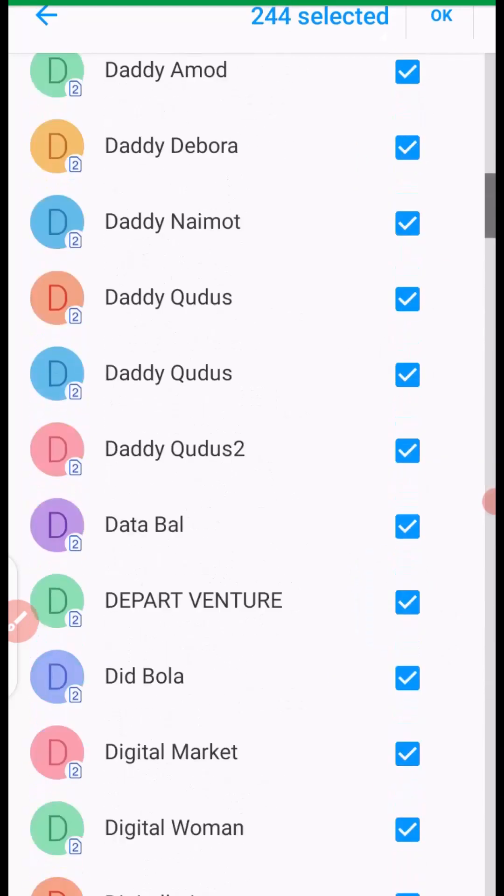
pyautogui.scroll(3)
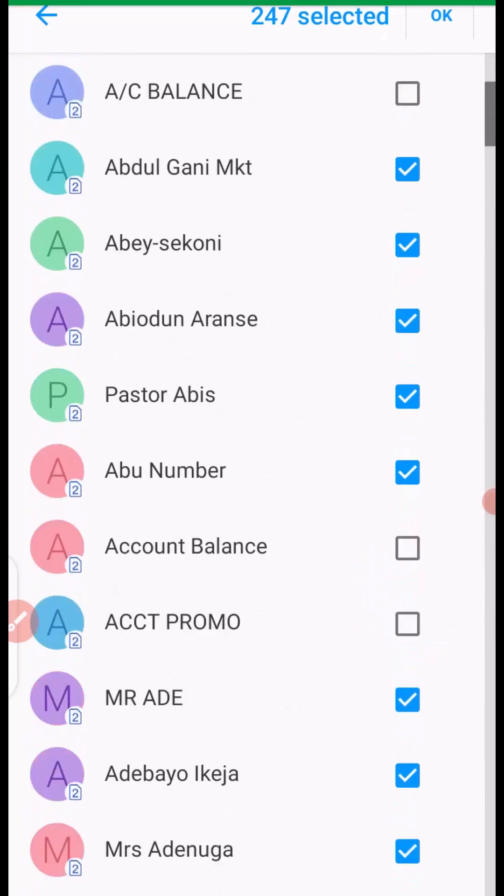
pyautogui.scroll(-3)
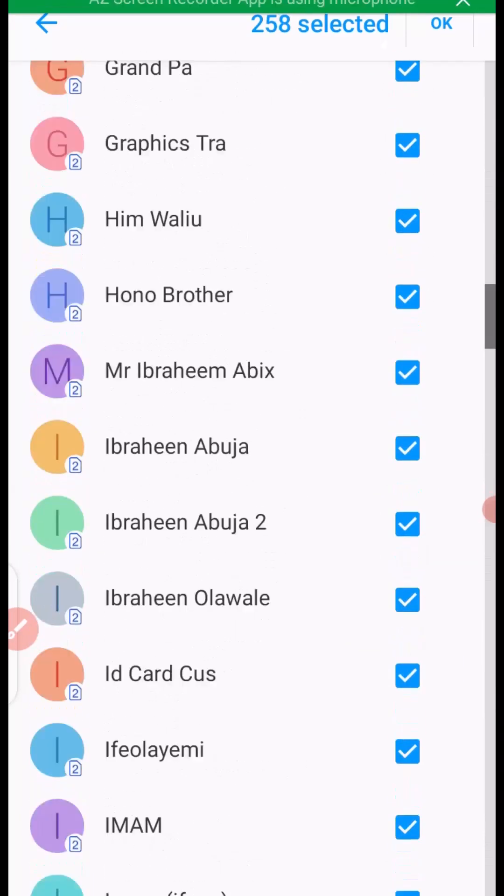
pyautogui.scroll(3)
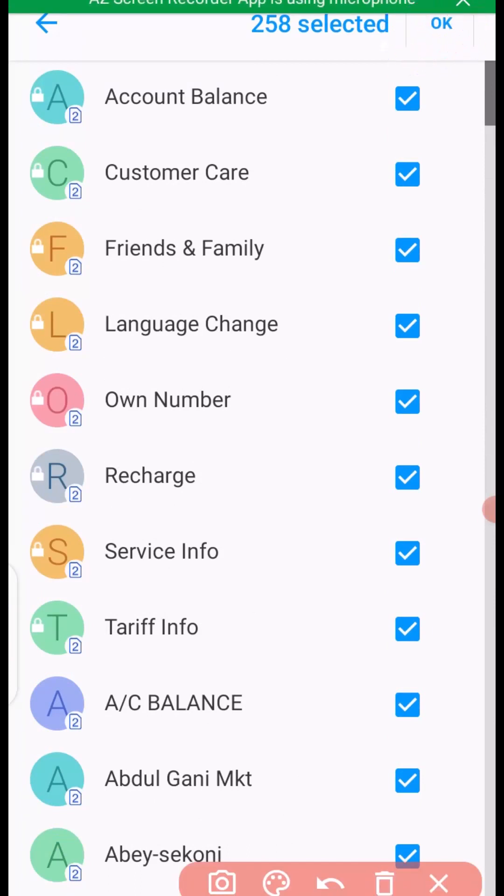
pyautogui.click(46, 24)
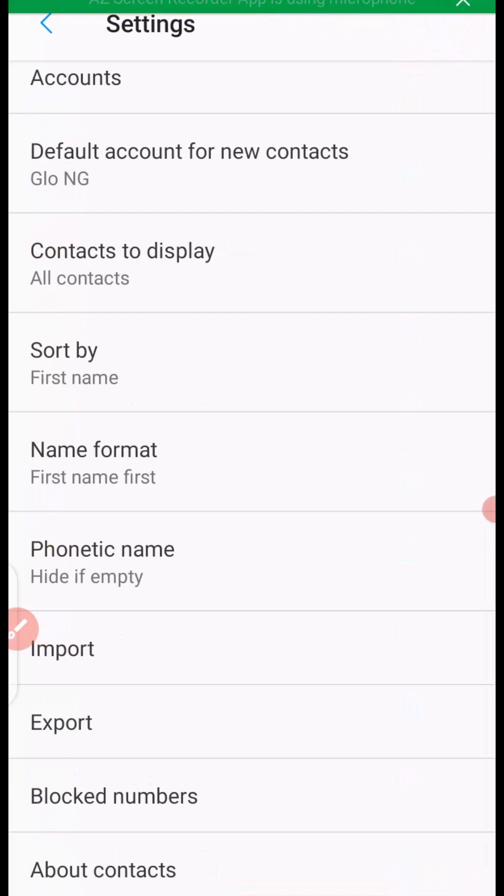